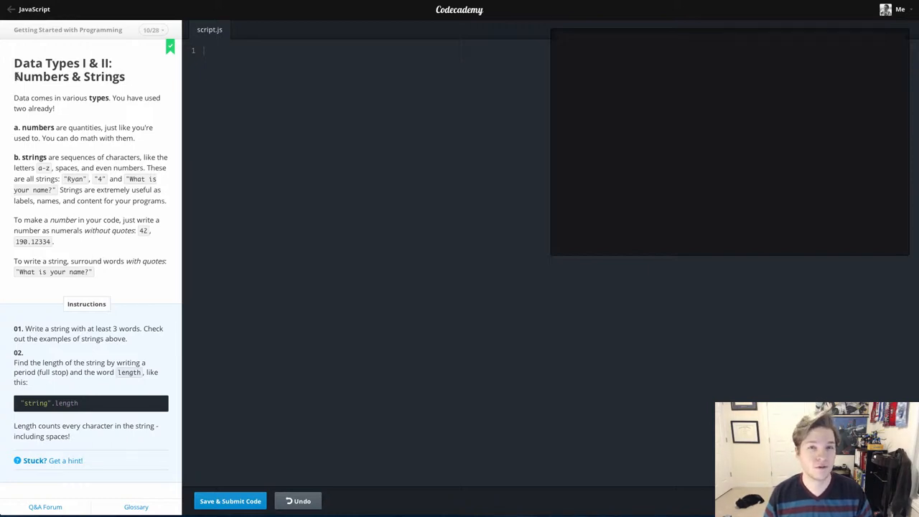
- Enter the string "These three words" on line 1 of script.js
double_click(37, 126)
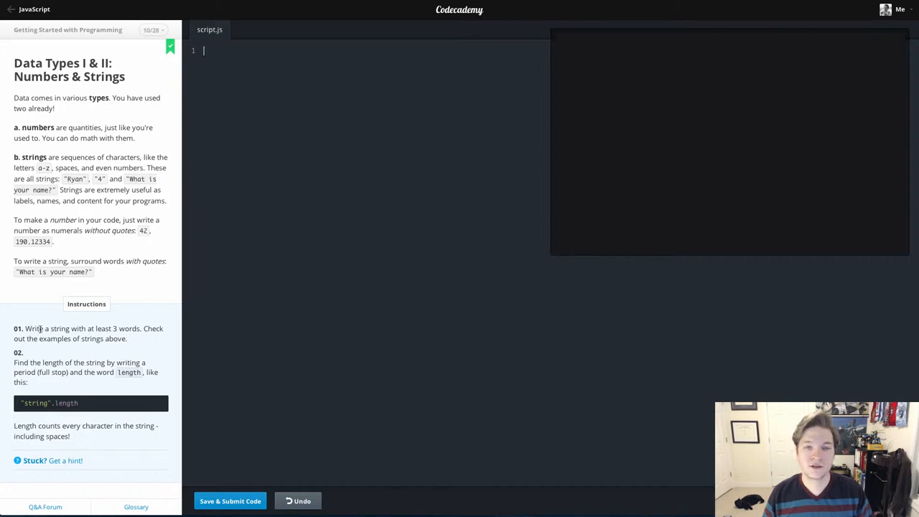
type("\"1")
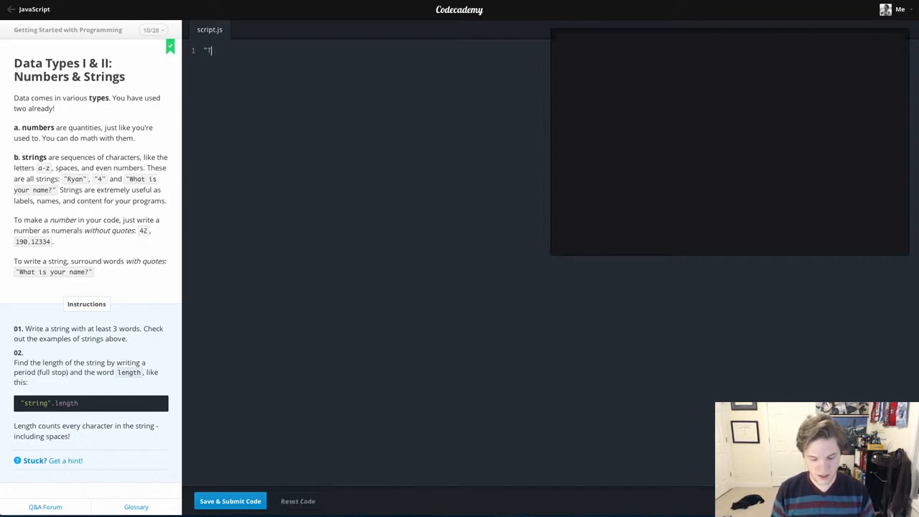
type("These three")
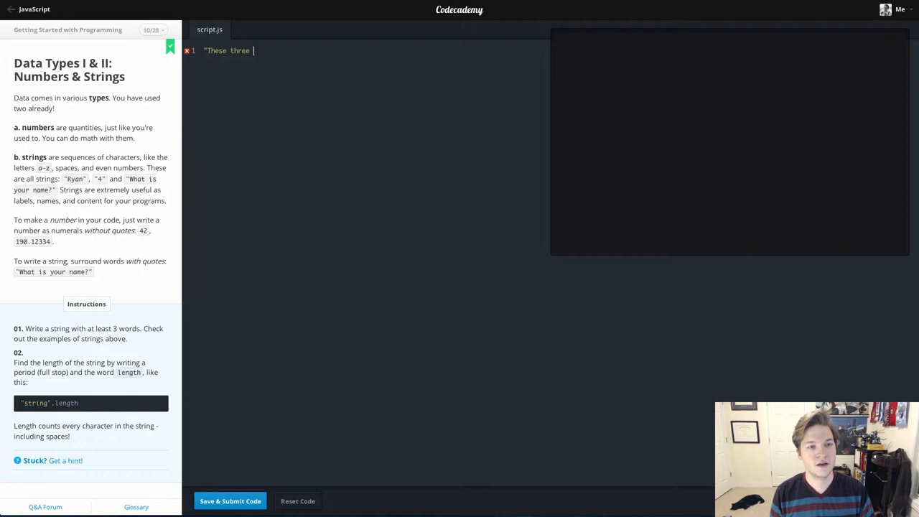
type("words\"")
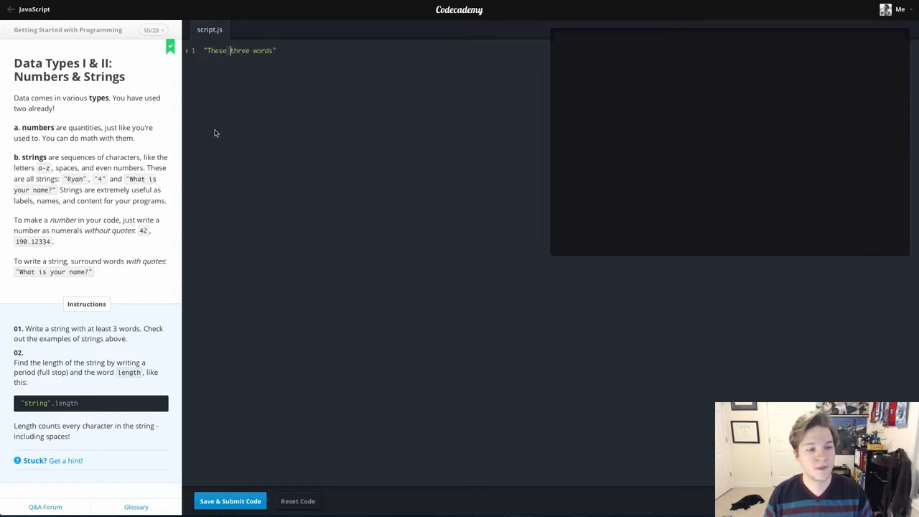
mouse_move(69, 350)
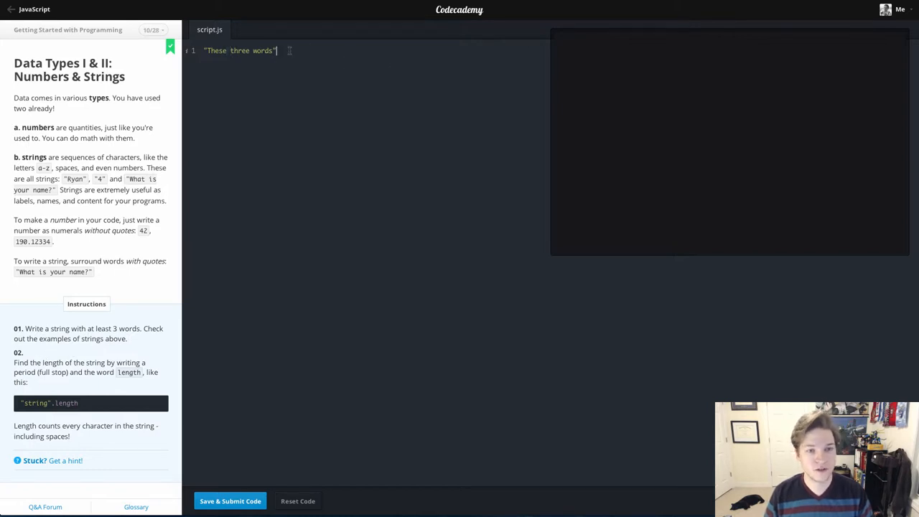
- Append .length to the string so line 1 reads "These three words".length
type(".length")
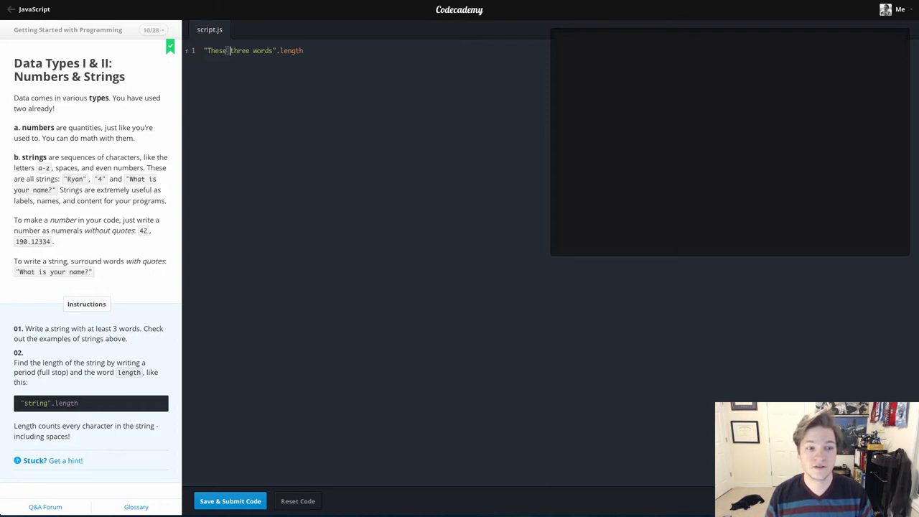
mouse_move(132, 280)
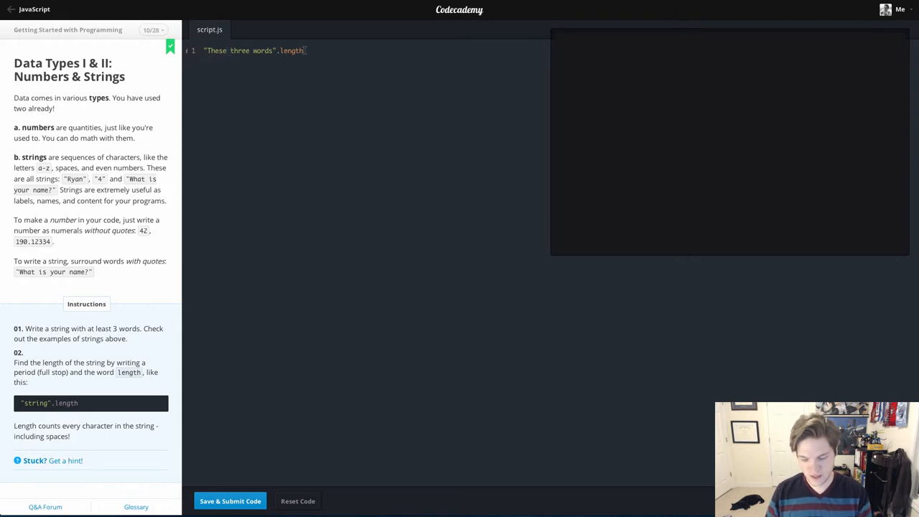
- Submit "These three words".lengt, get the Oops error, and reveal the lesson hint
key("Backspace")
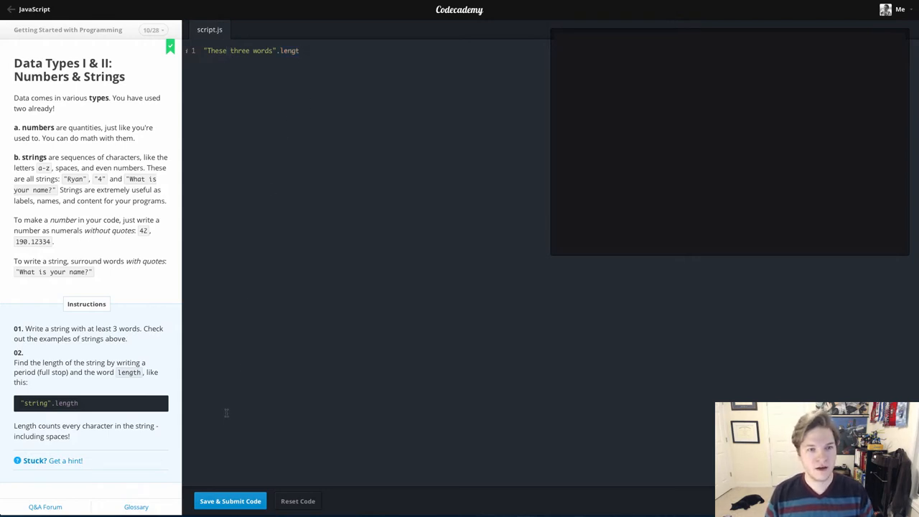
left_click(230, 500)
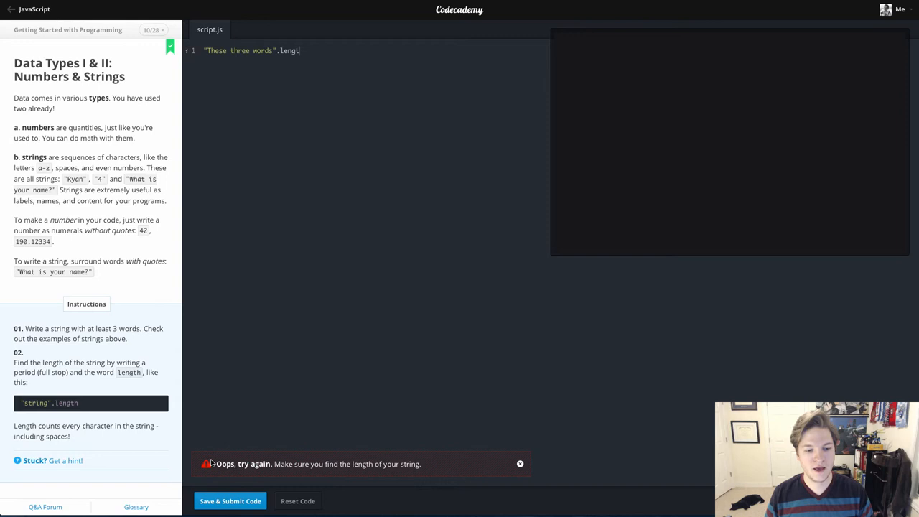
mouse_move(298, 479)
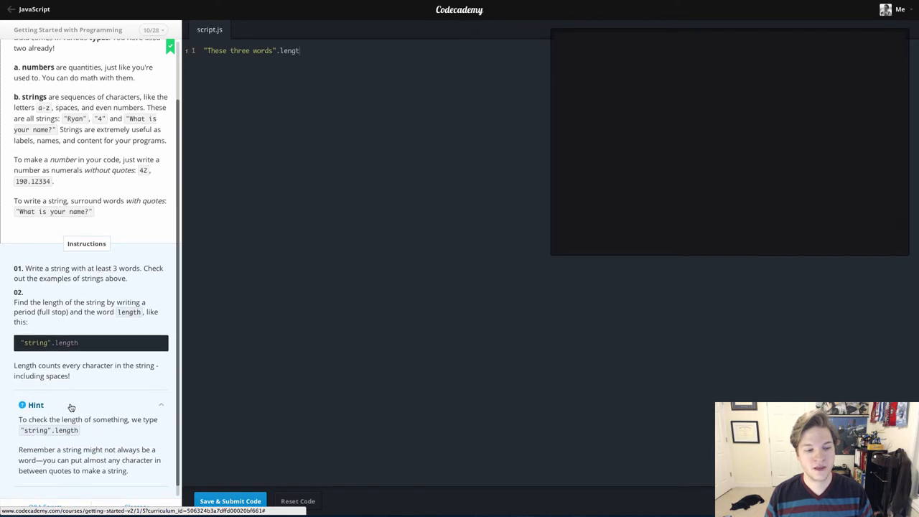
scroll("down", 3)
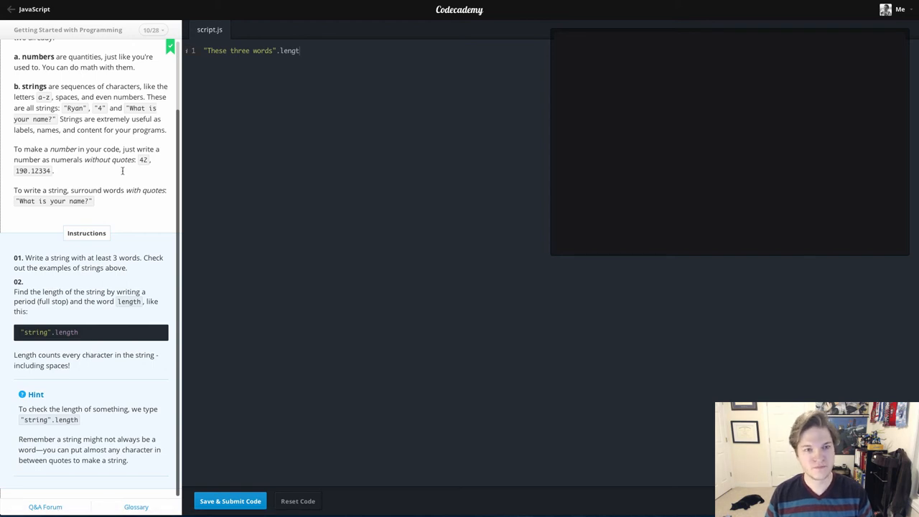
- Restore .length and resubmit so the console prints 17 and the lesson passes
type("h")
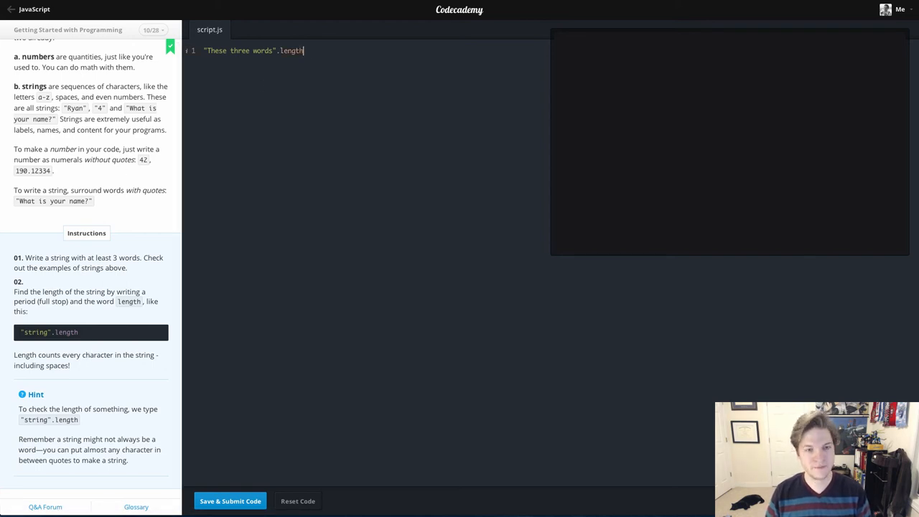
left_click(230, 500)
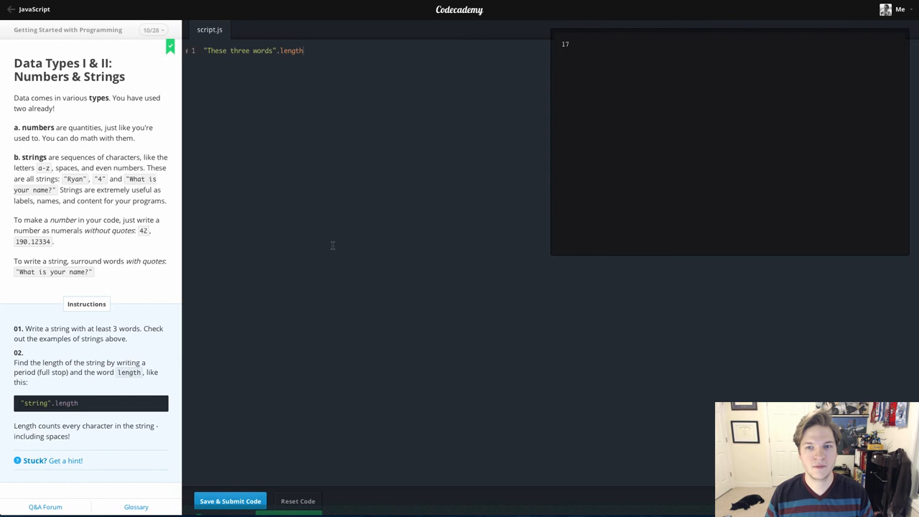
left_click(229, 500)
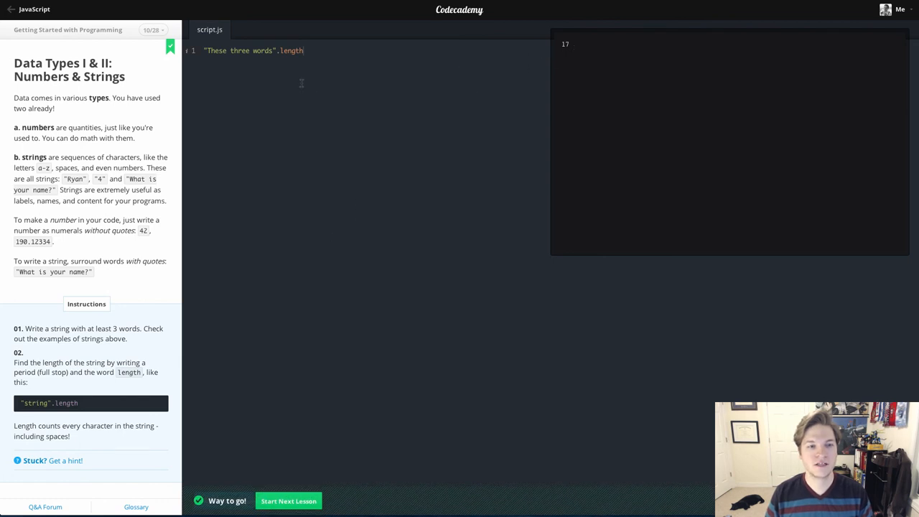